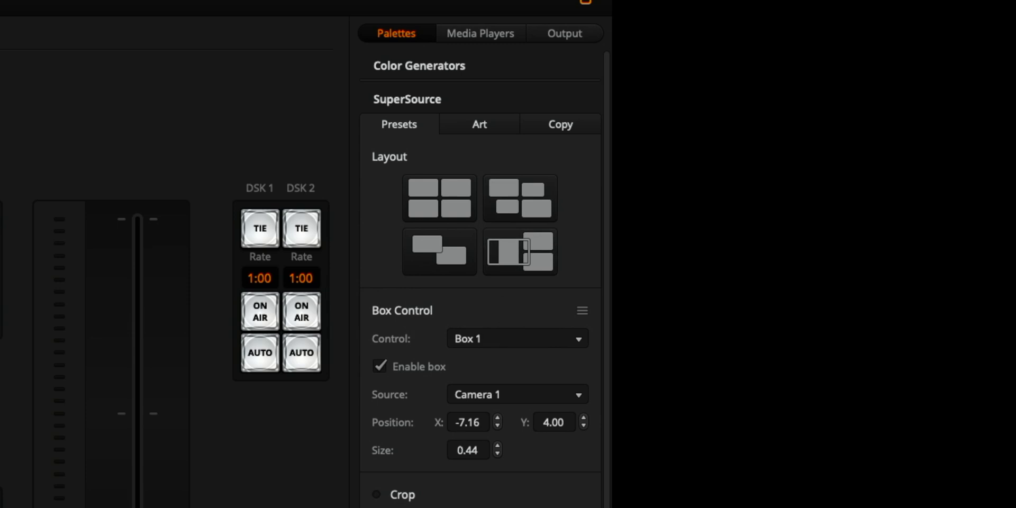
pyautogui.moveTo(420, 397)
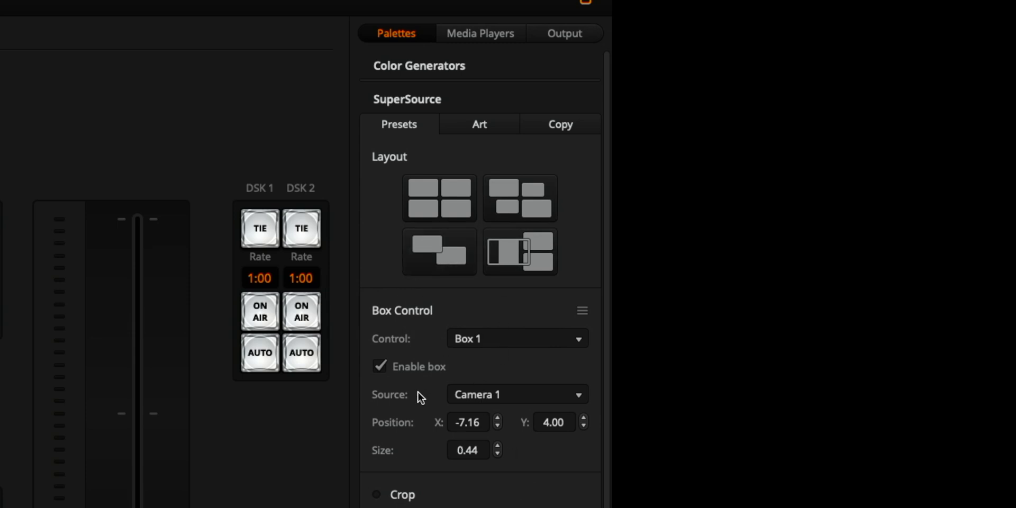